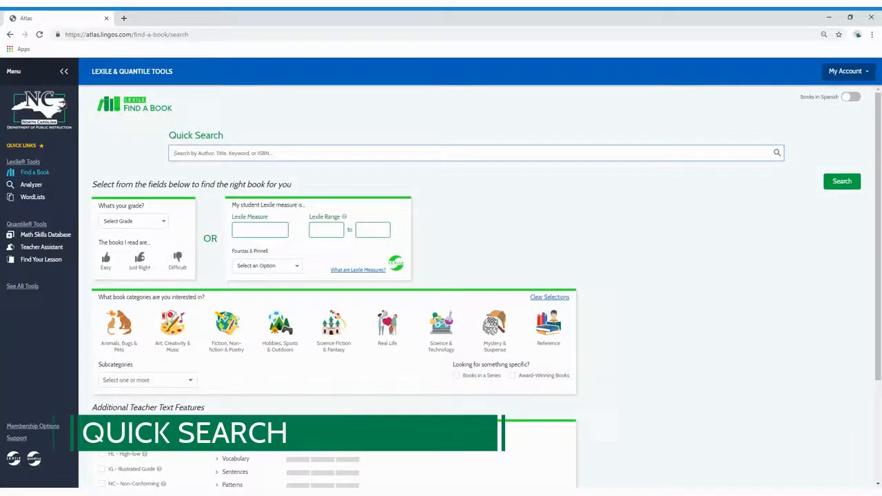
Describe the student as a grade 5 reader who finds the books just right.
type("Harry Potter")
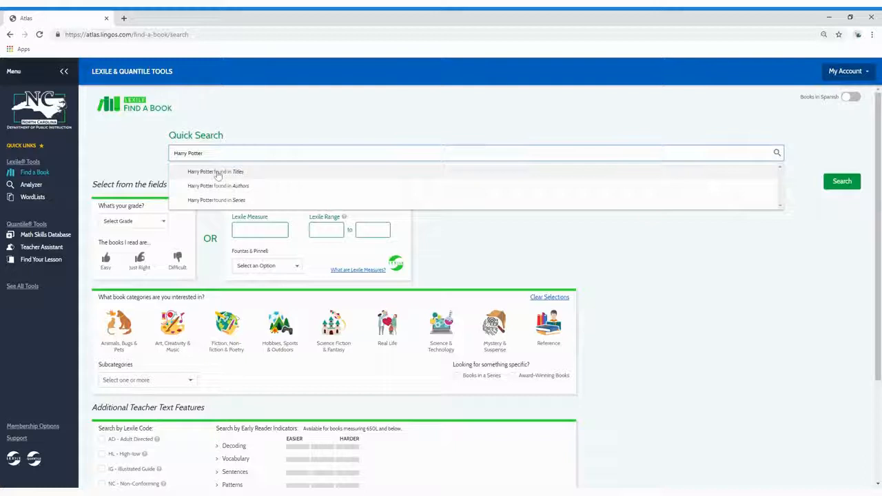
left_click(215, 170)
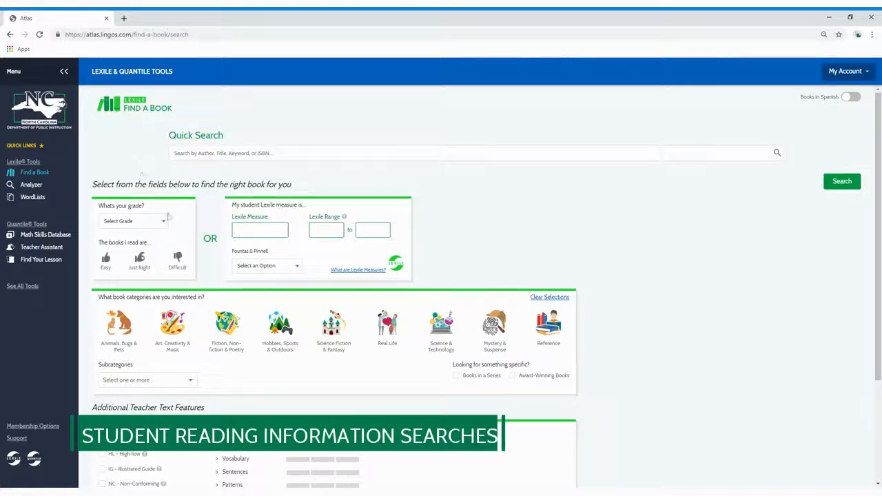
left_click(133, 220)
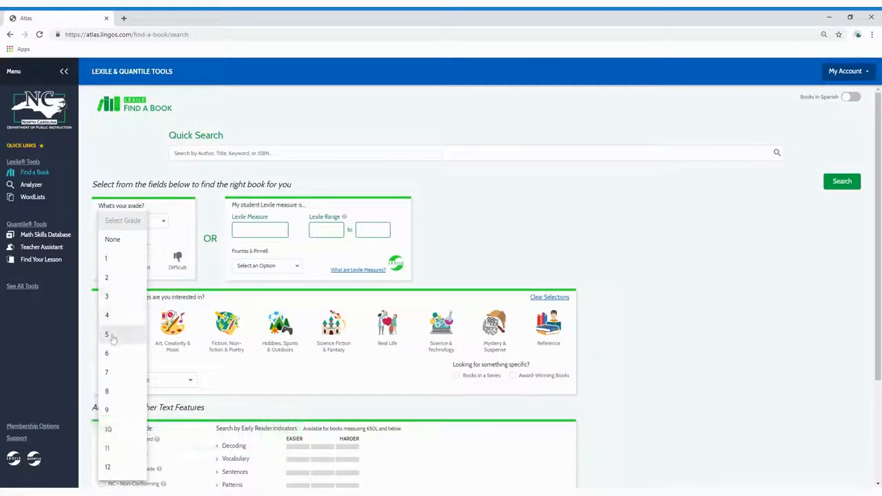
left_click(106, 334)
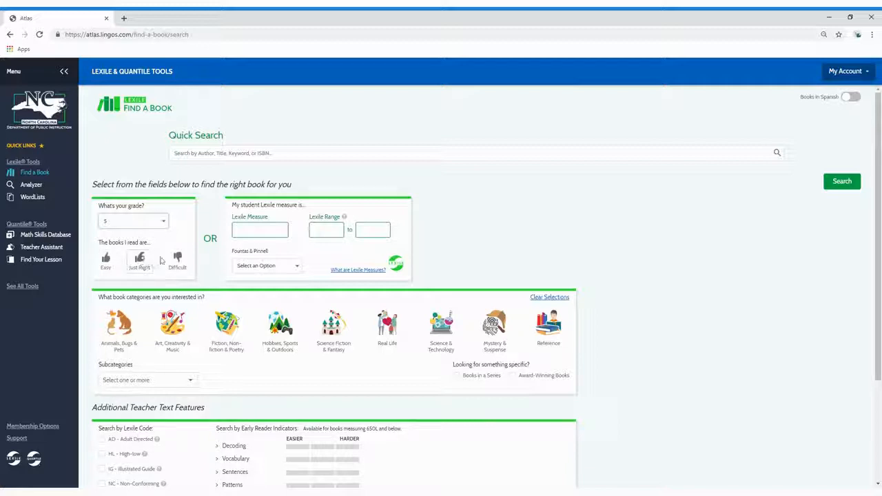
left_click(139, 261)
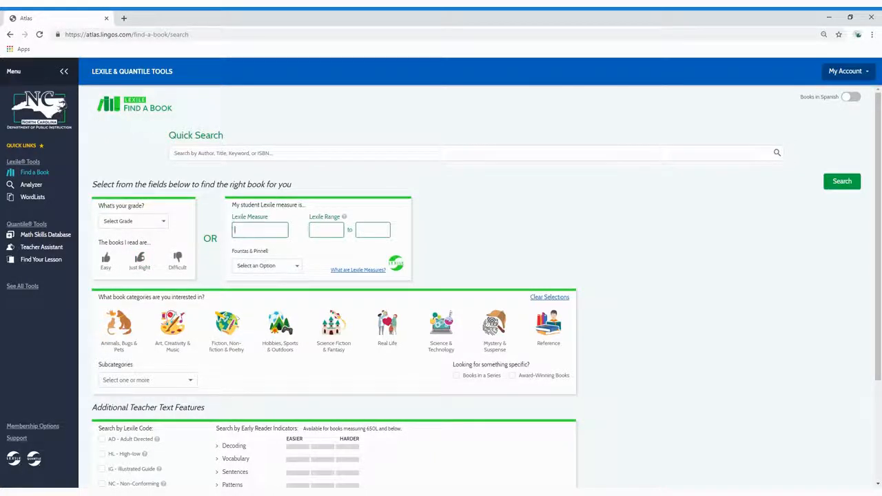
Try a 900 Lexile measure and a Fountas & Pinnell level, then reselect the grade.
type("900")
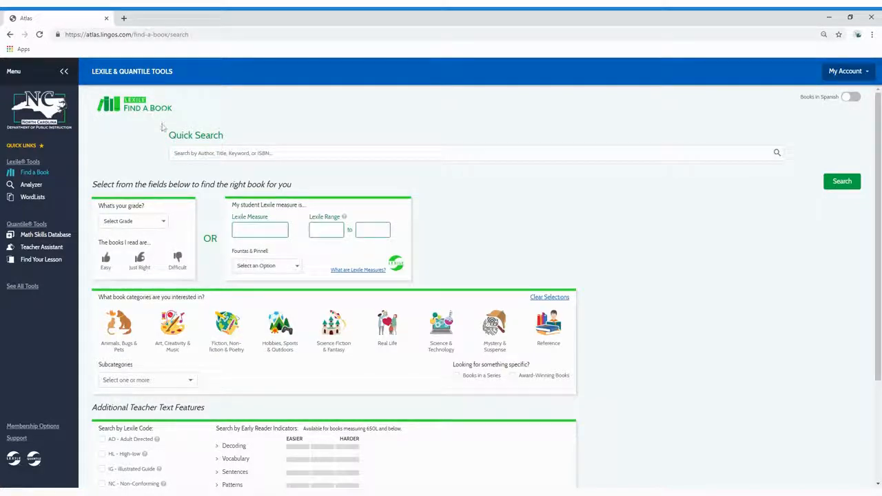
left_click(267, 266)
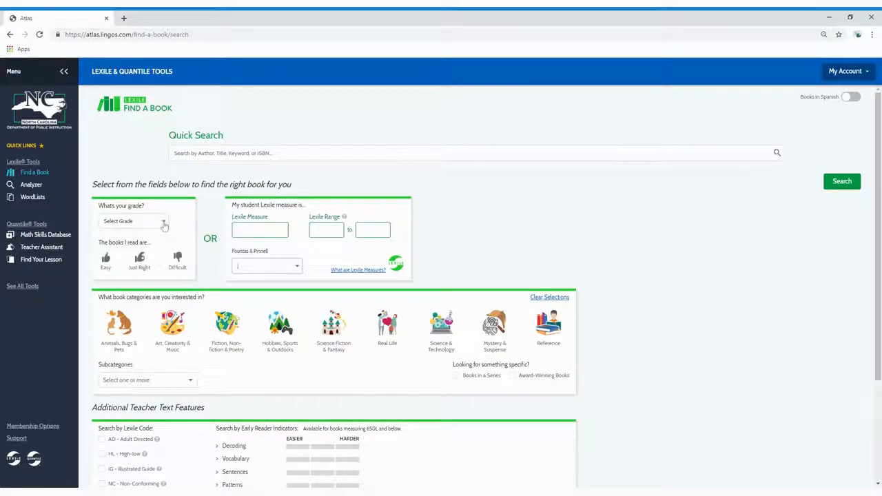
left_click(135, 221)
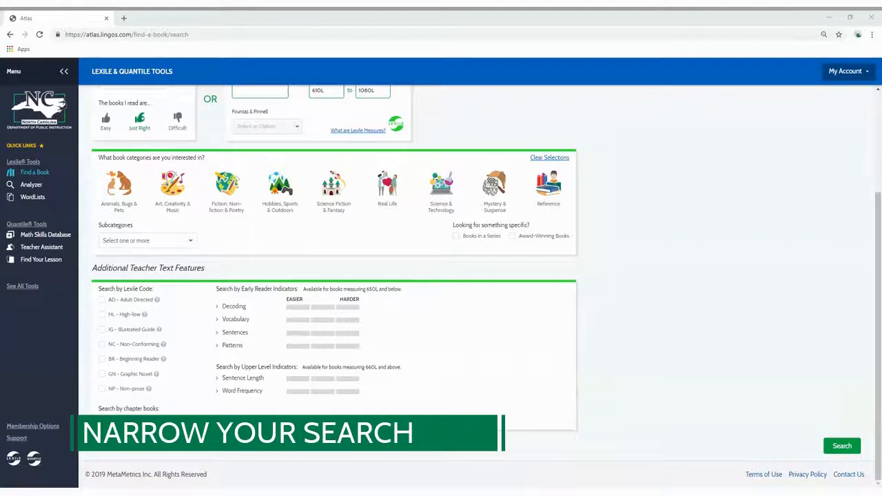
Pick two more book categories and bring up the Subcategories list.
left_click(119, 184)
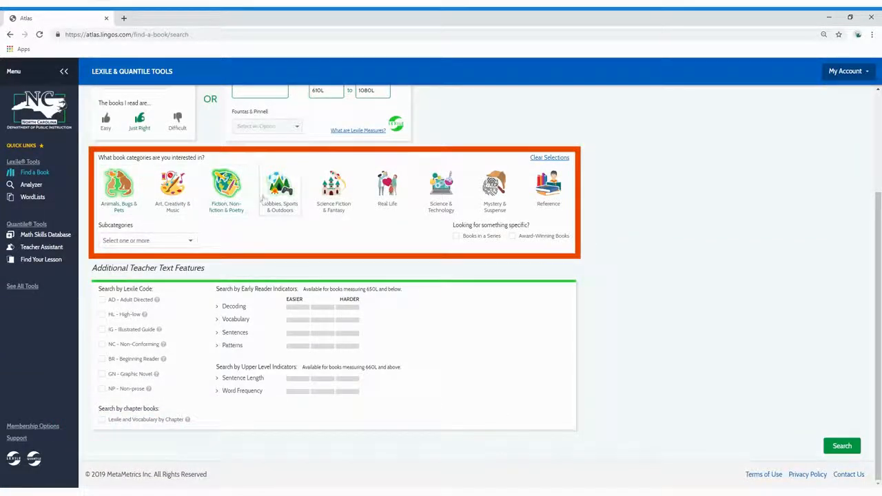
left_click(333, 186)
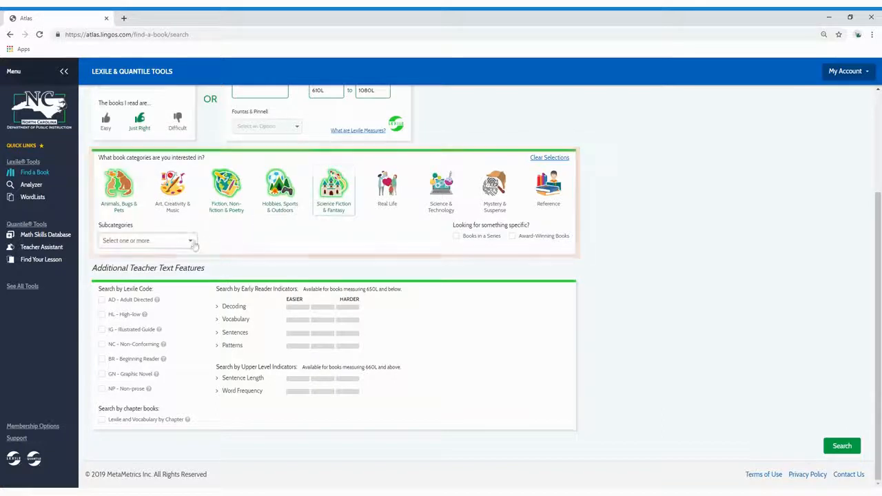
left_click(144, 241)
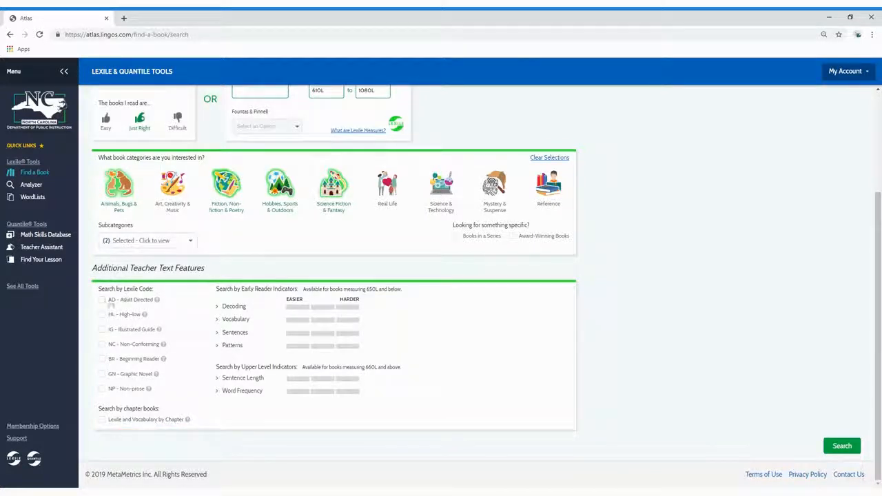
Include Adult Directed and High-low books plus one more book type.
left_click(102, 299)
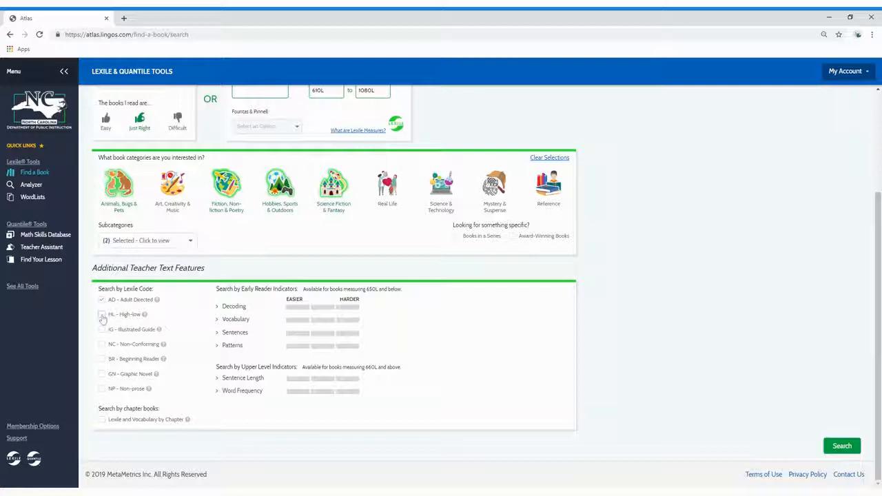
left_click(102, 314)
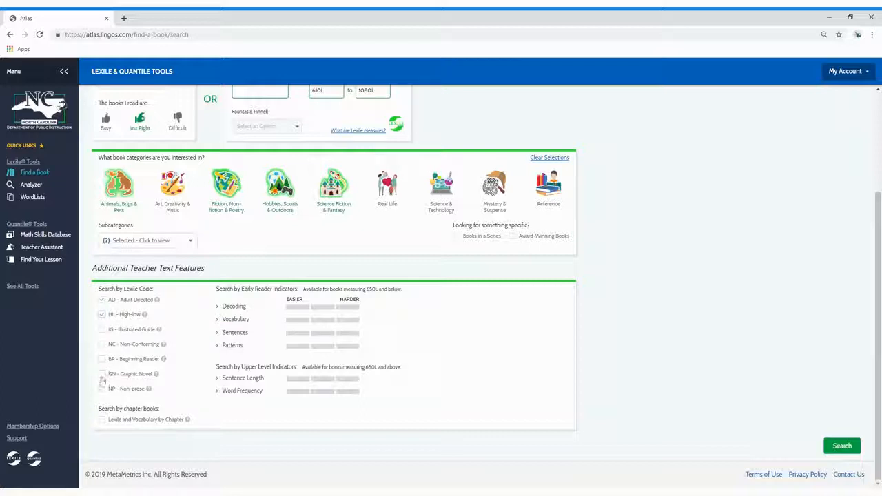
left_click(102, 373)
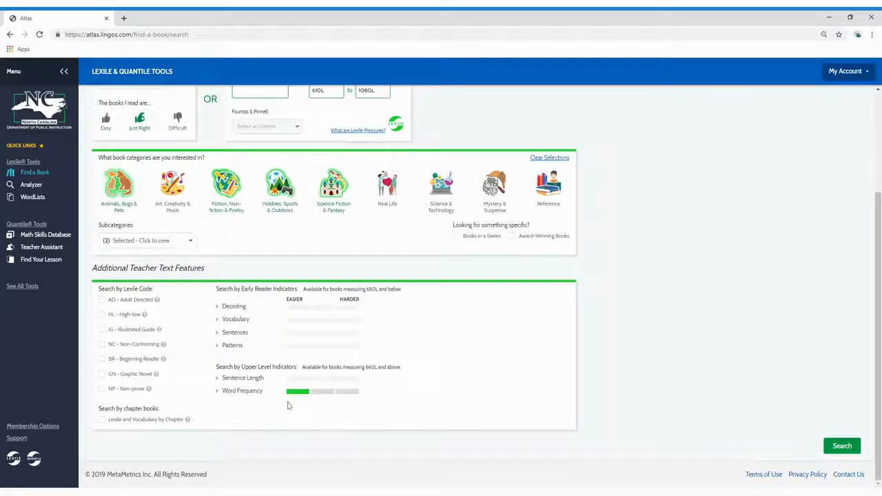
Set word frequency to medium and require Lexile and Vocabulary by Chapter.
left_click_drag(296, 390, 324, 391)
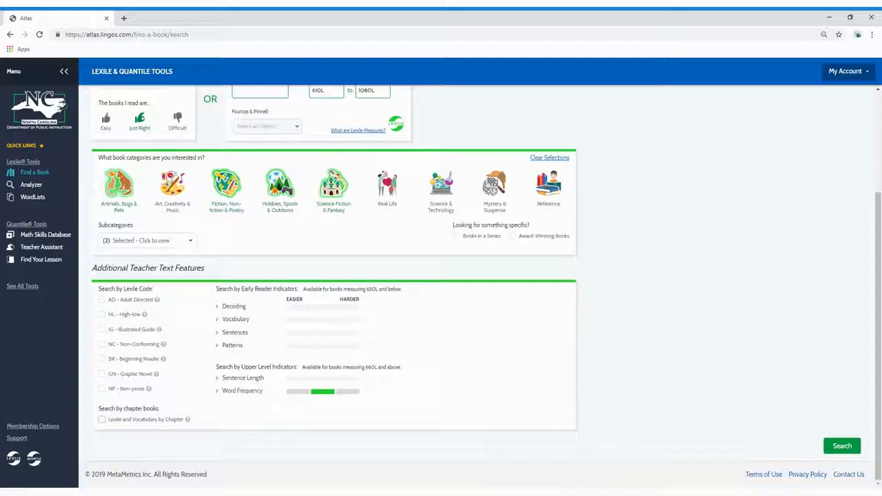
left_click(102, 419)
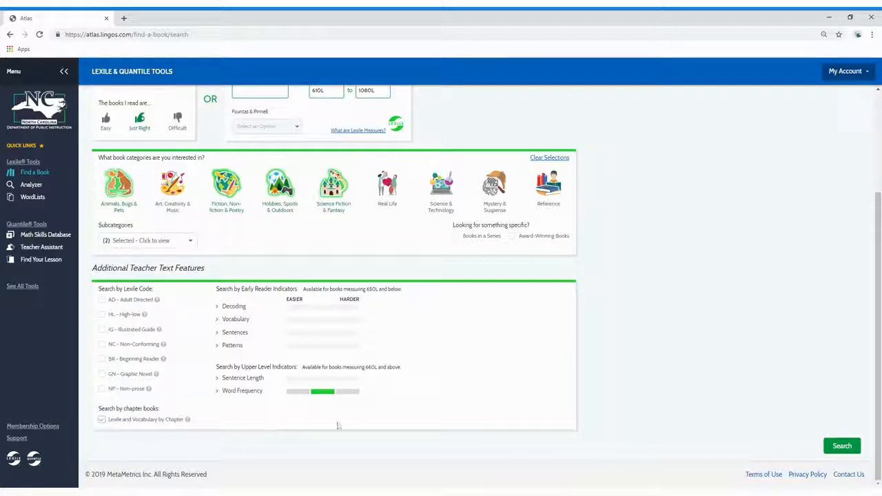
left_click(842, 446)
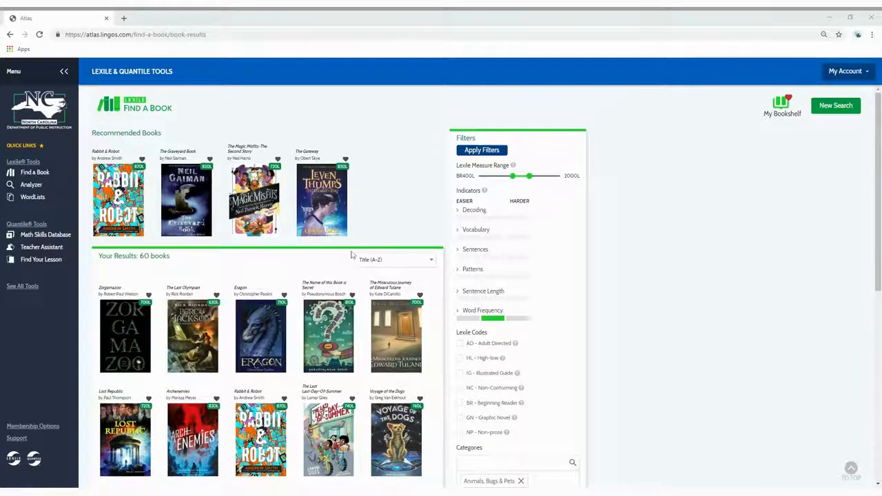
Tighten the Lexile Measure Range with its bottom and top sliders.
scroll("down", 3)
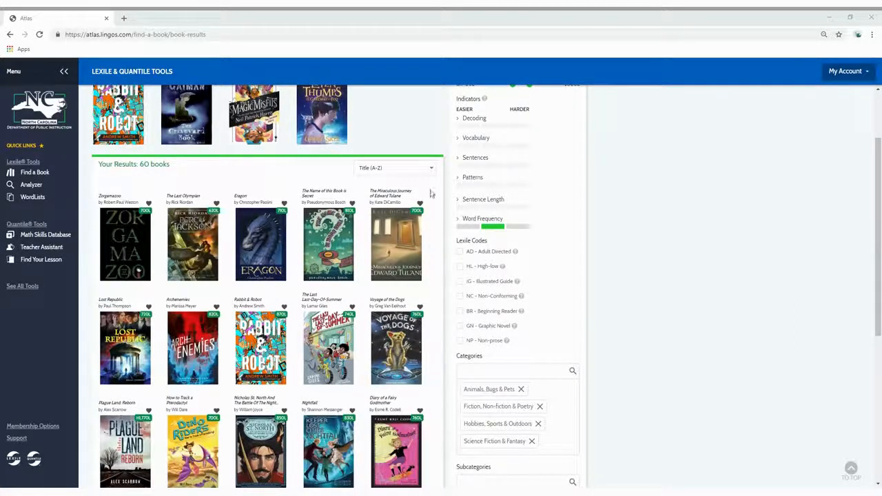
left_click(395, 167)
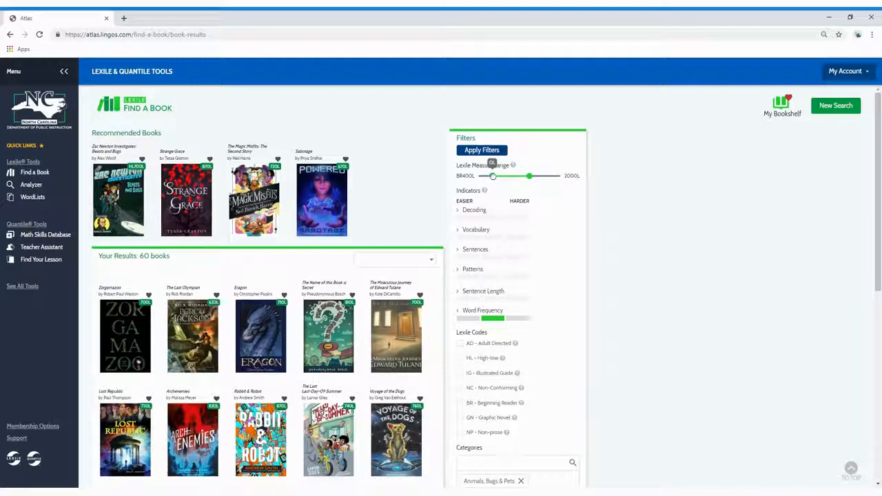
left_click_drag(493, 176, 509, 177)
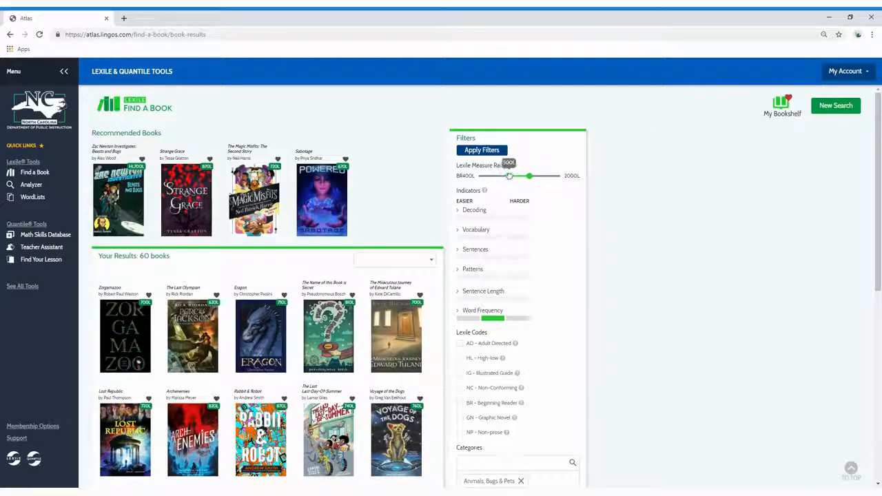
left_click_drag(508, 176, 529, 176)
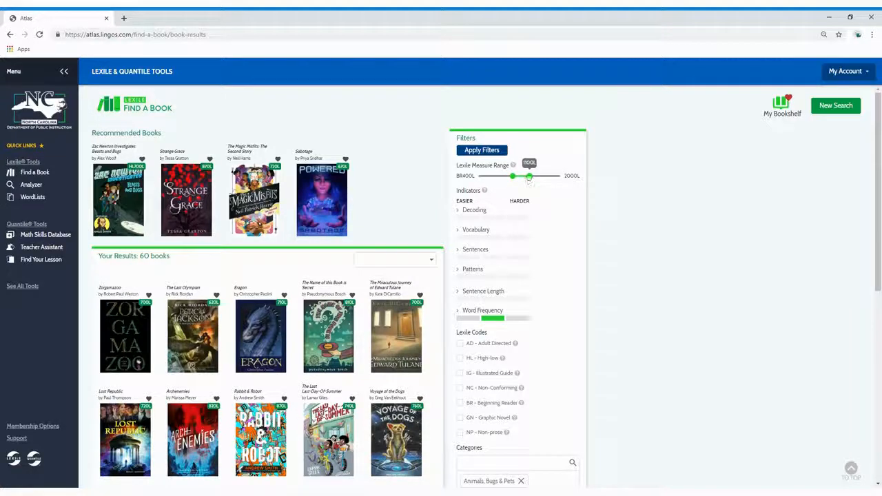
left_click_drag(528, 175, 532, 176)
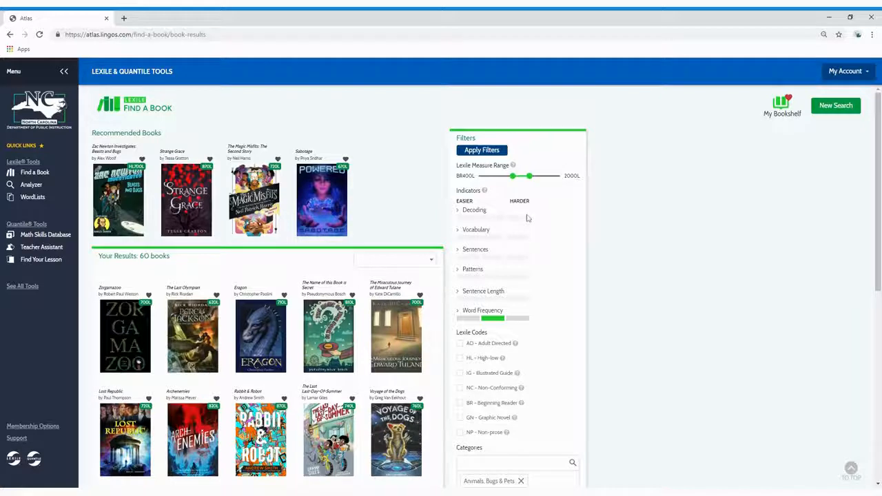
Add Art, Creativity & Music and award-winning books, then apply the filters.
scroll("down", 3)
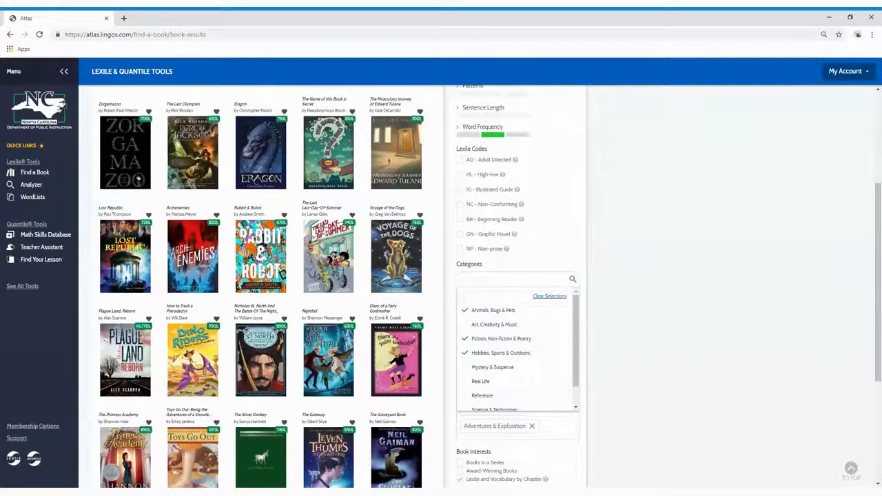
left_click(514, 279)
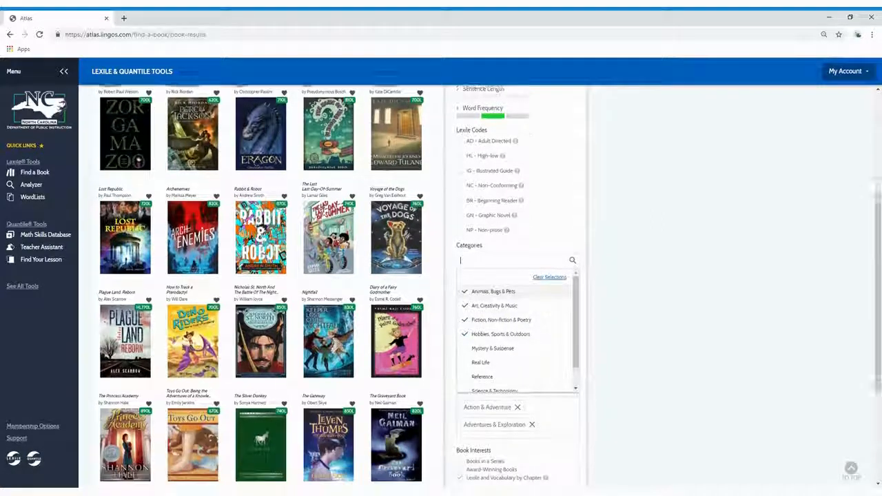
scroll("down", 3)
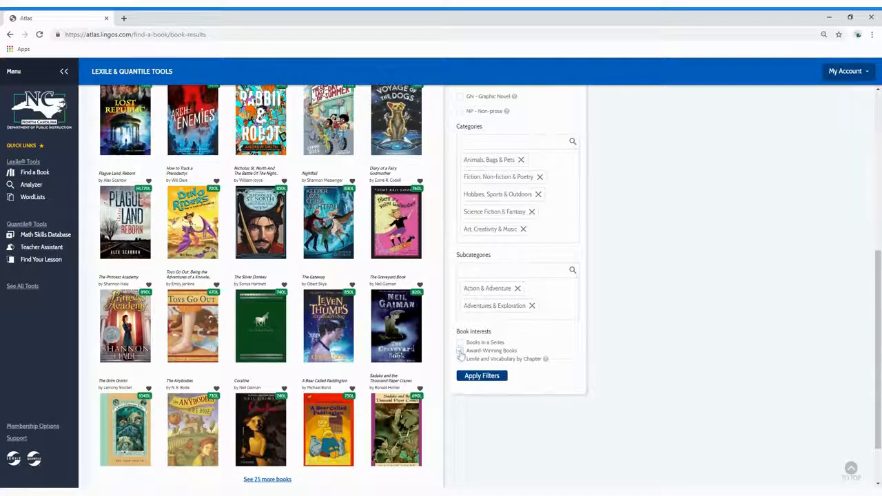
left_click(459, 358)
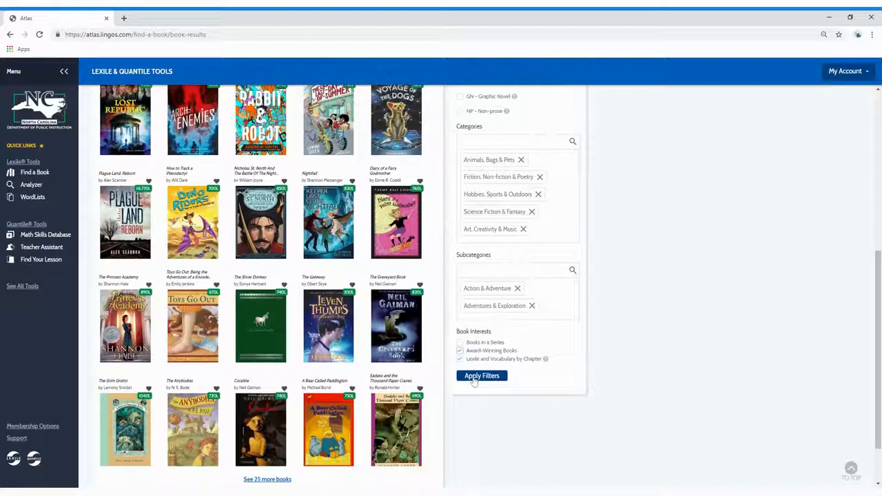
left_click(481, 375)
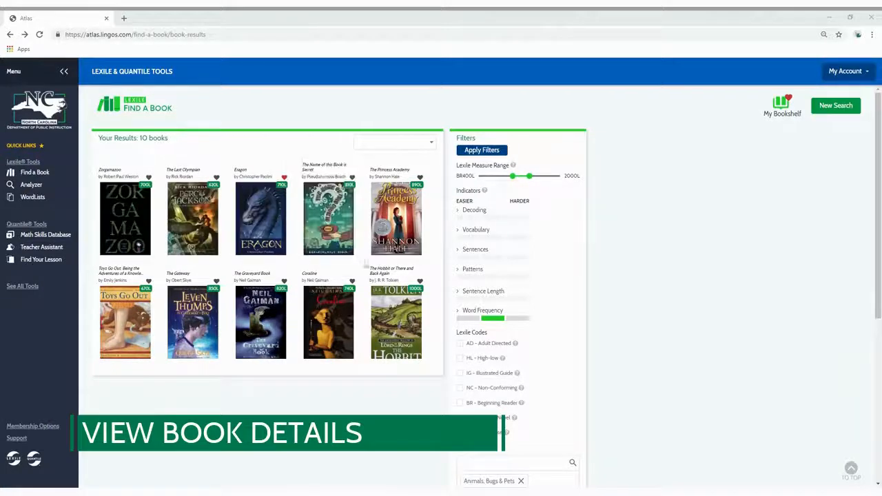
Reveal The Hobbit's summary in the results and open its full details page.
left_click(397, 320)
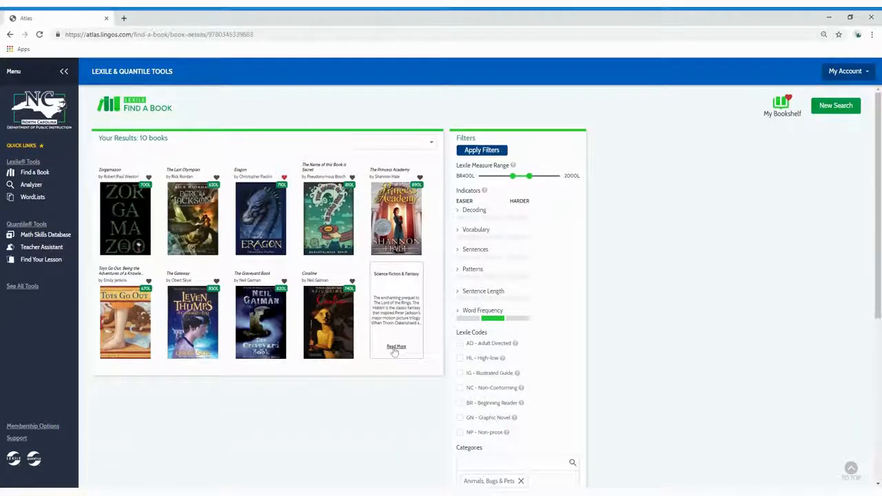
left_click(395, 346)
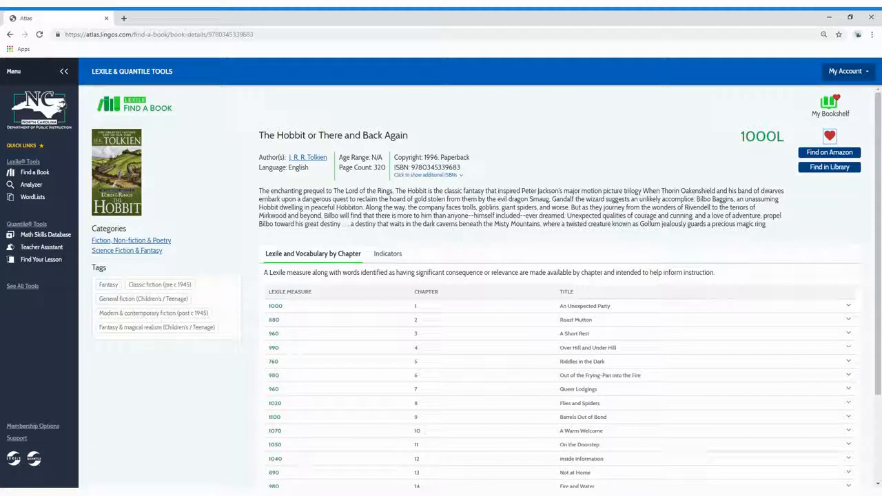
mouse_move(829, 152)
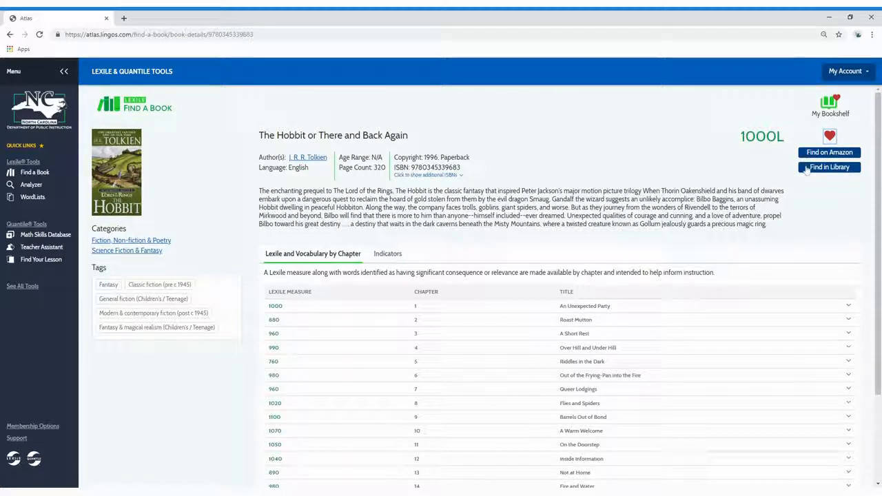
mouse_move(655, 152)
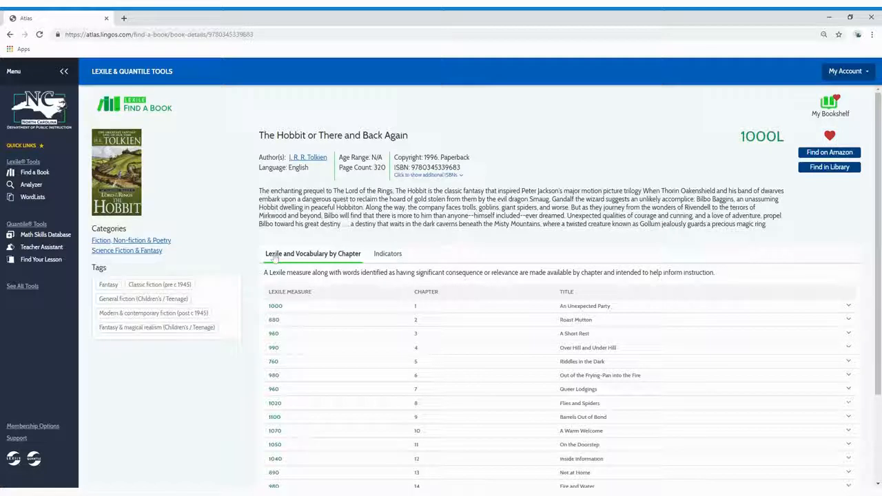
Look past chapter 1's vocabulary words and show The Hobbit's sentence length and word frequency indicators.
scroll("down", 3)
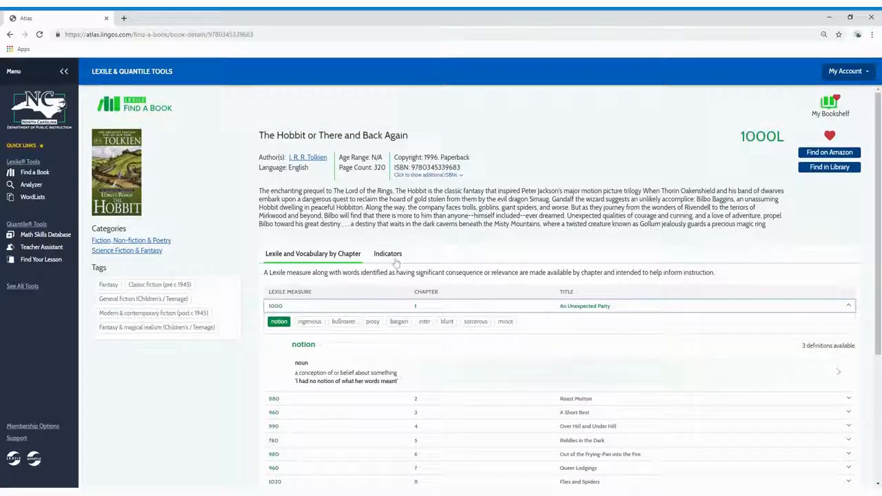
left_click(387, 254)
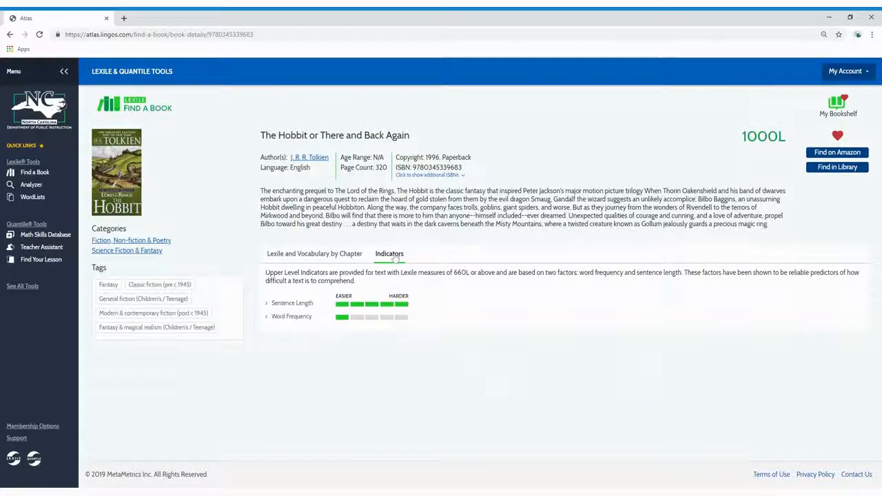